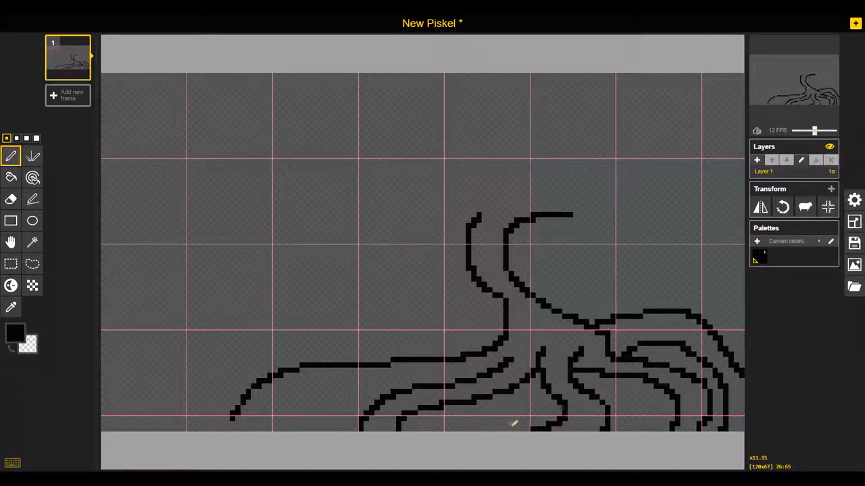
Step: Clean up stray pixels from the root sketch with the eraser
click(11, 198)
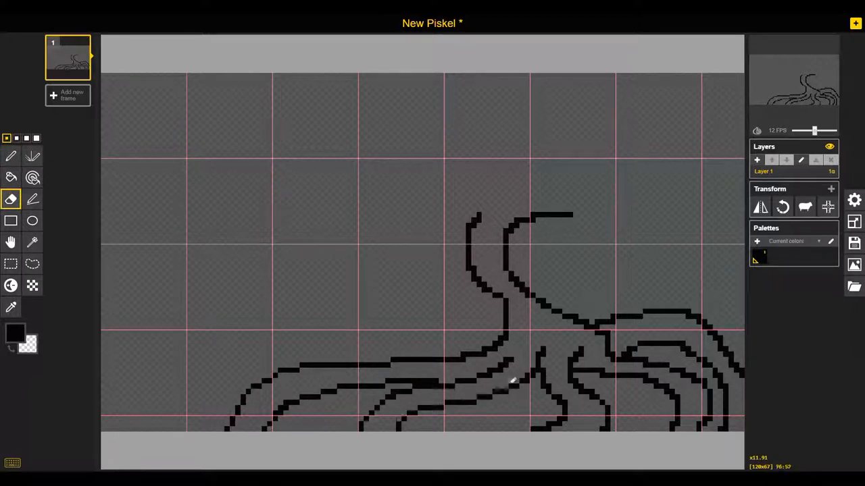
drag(510, 381, 502, 341)
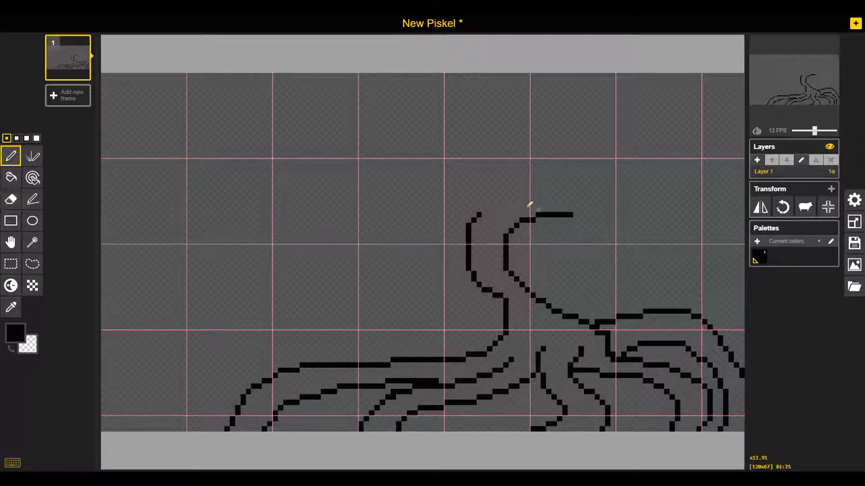
click(756, 160)
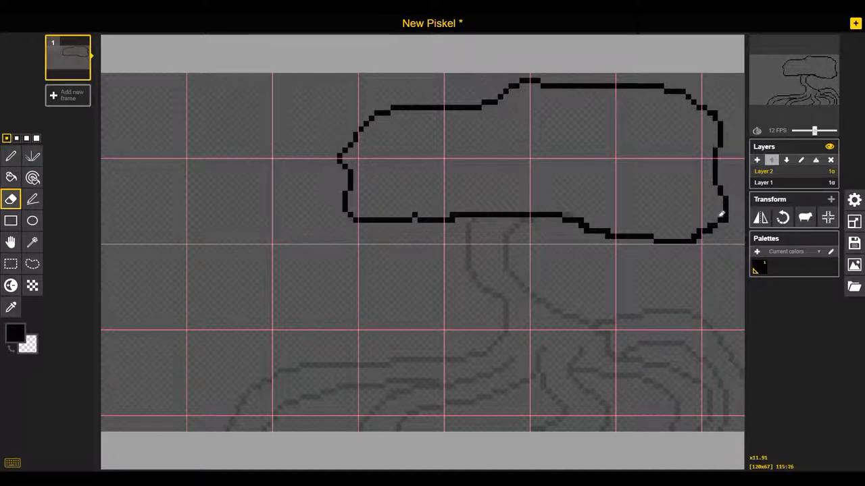
Step: Tidy the canopy outline and fill it dark green with the paint bucket
click(11, 156)
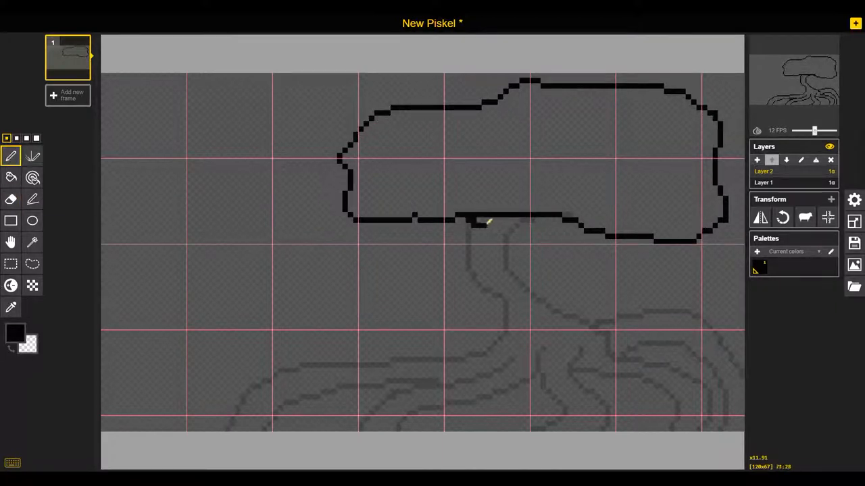
click(10, 198)
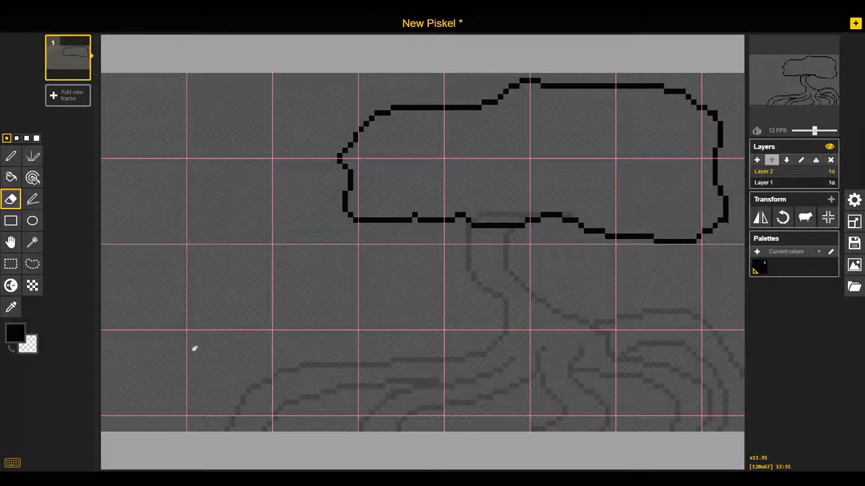
click(526, 159)
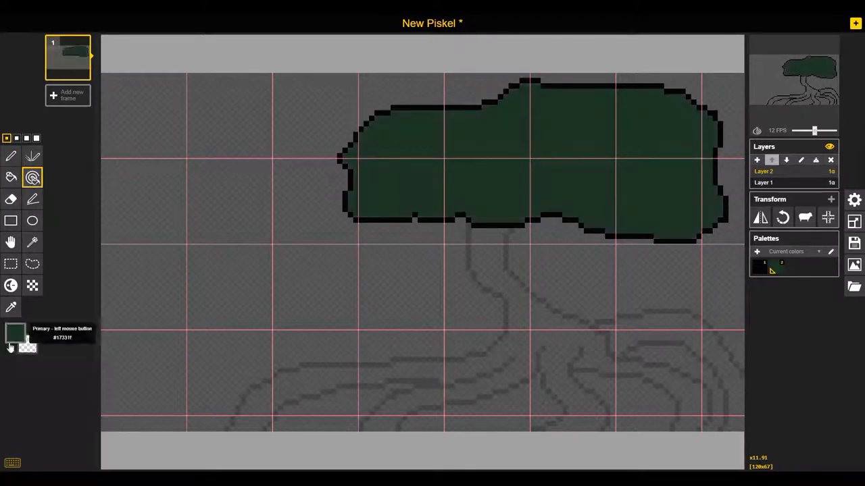
Step: Paint the trunk and tangled root lines dark brown on Layer 1
click(15, 334)
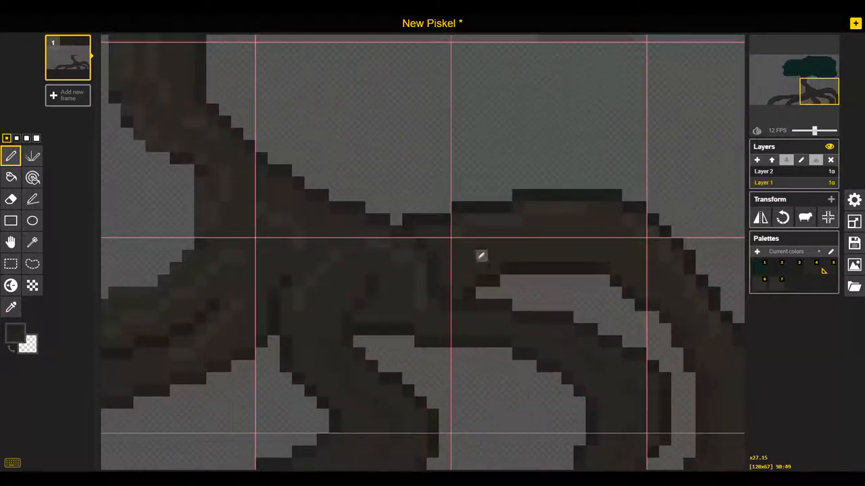
mouse_move(398, 279)
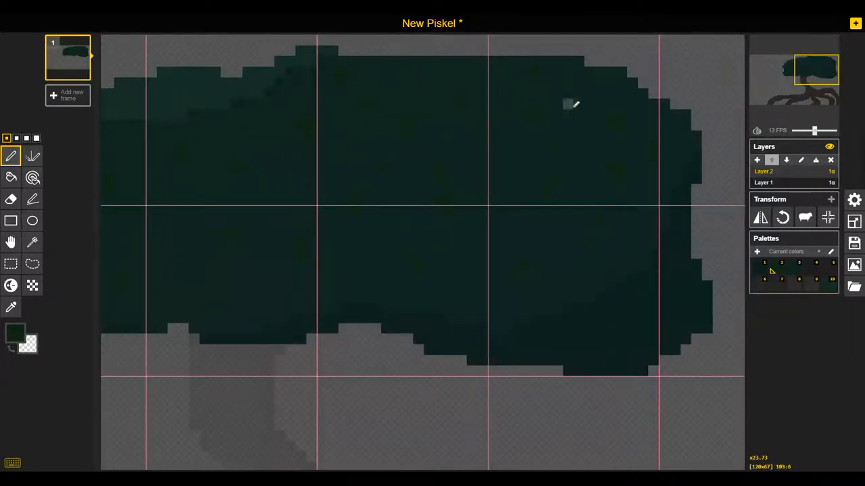
Step: Shade the canopy body and its lower edge with darker green pixels
click(11, 308)
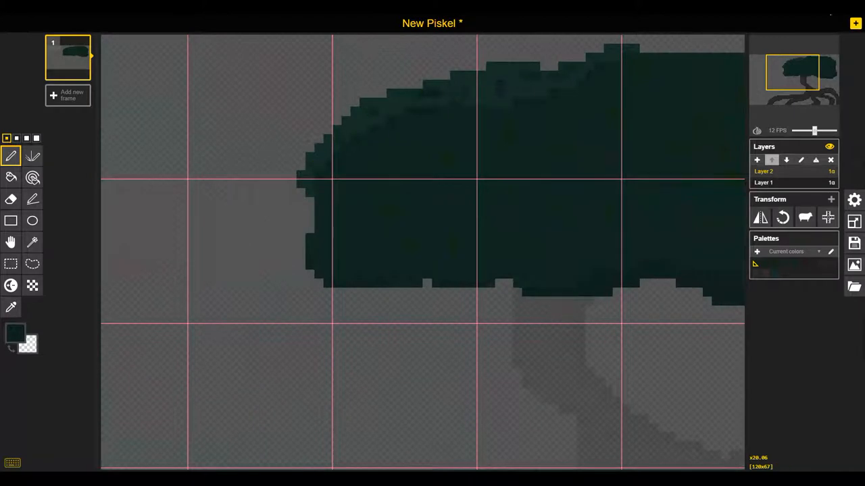
click(10, 309)
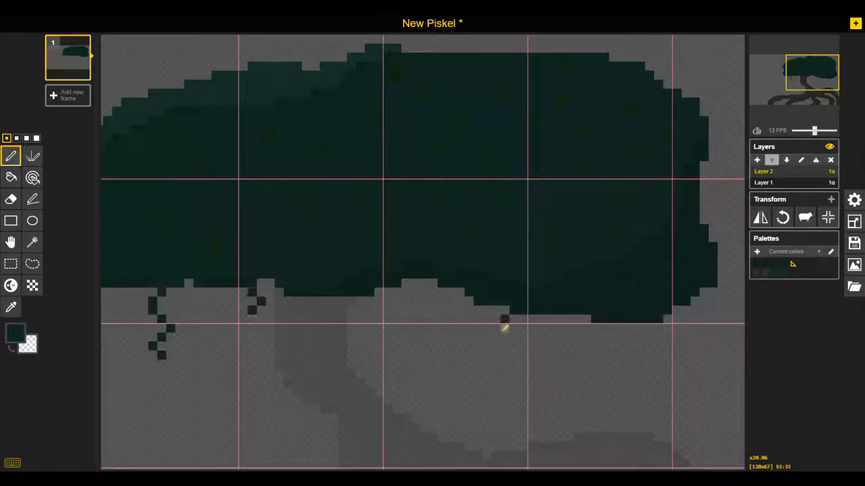
mouse_move(760, 216)
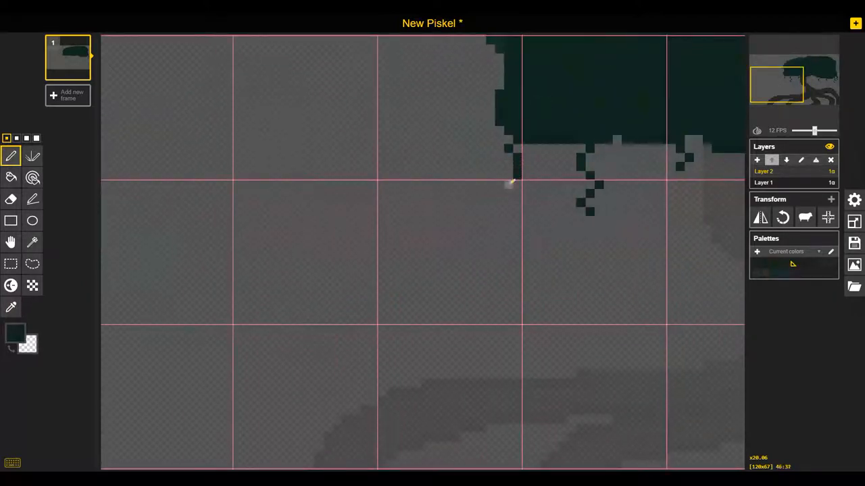
Step: Draw several zig-zag dark green vines under the canopy and touch up its edge
click(534, 203)
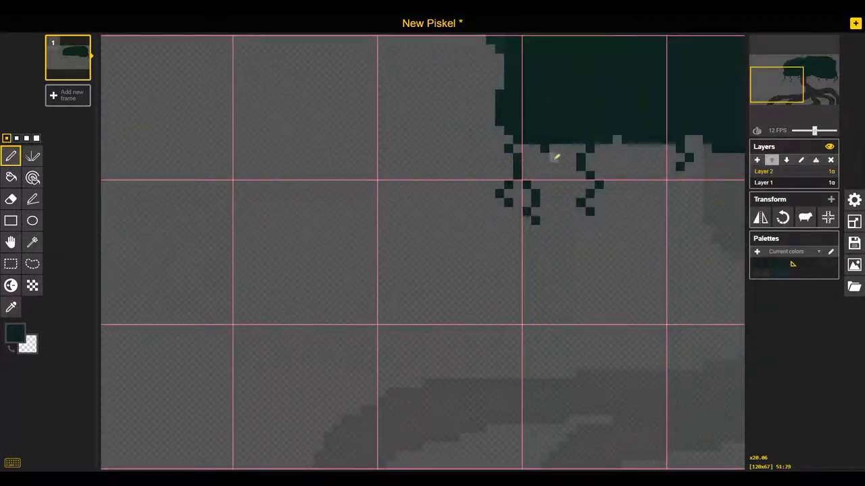
click(646, 181)
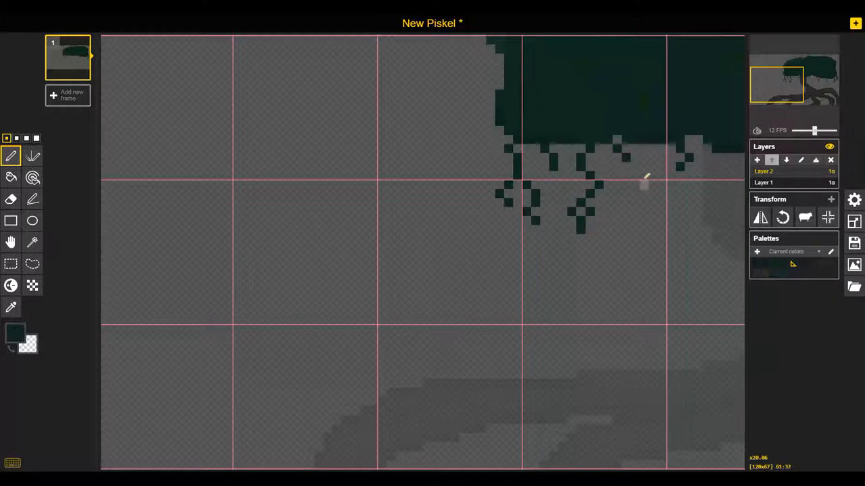
click(622, 195)
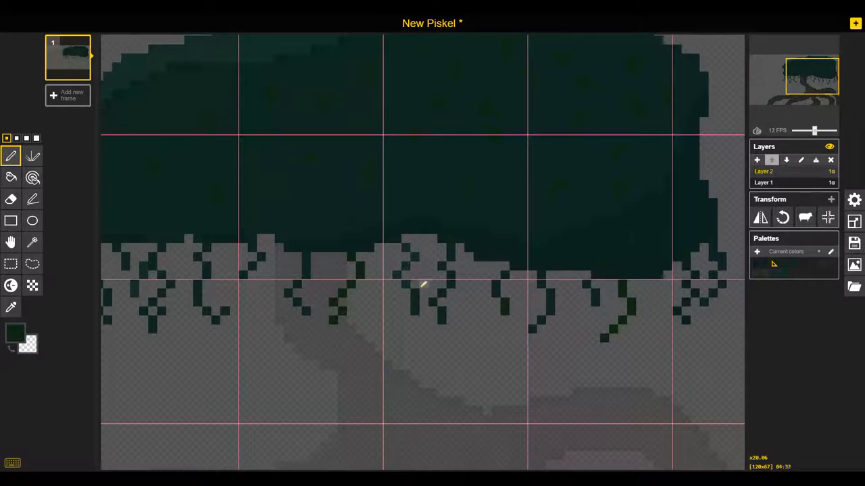
click(425, 270)
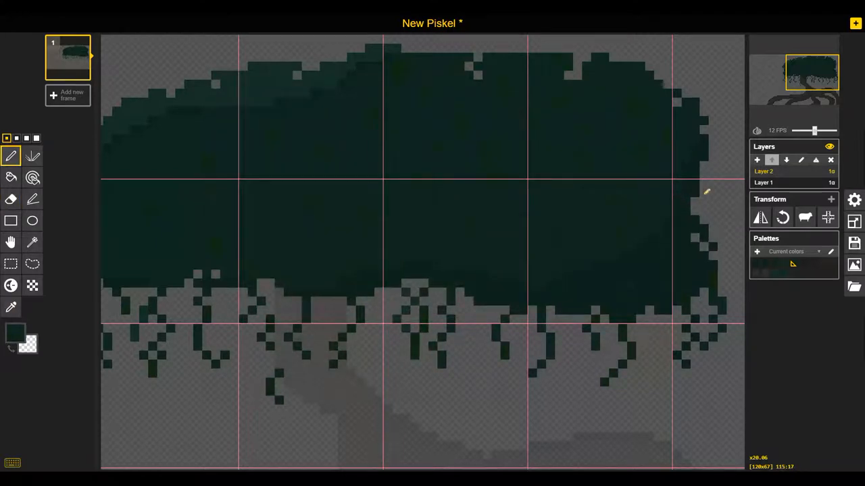
click(756, 160)
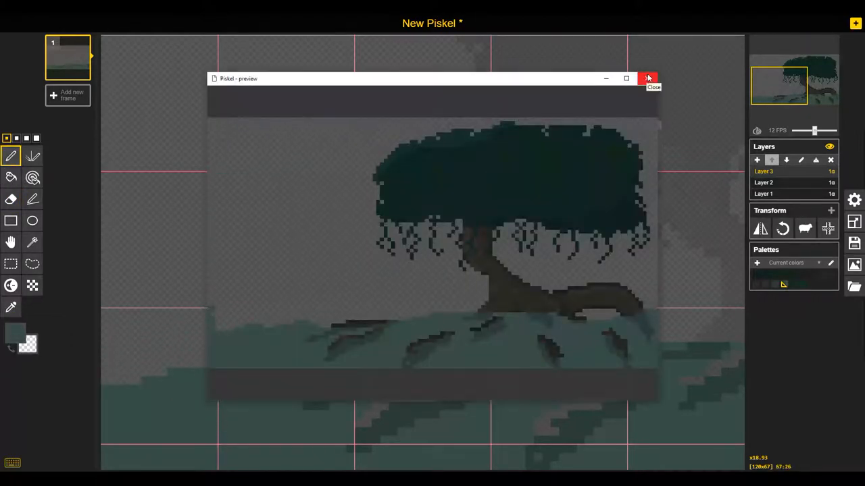
Step: Close the preview popup after checking the shaded teal water beneath the tree
click(647, 78)
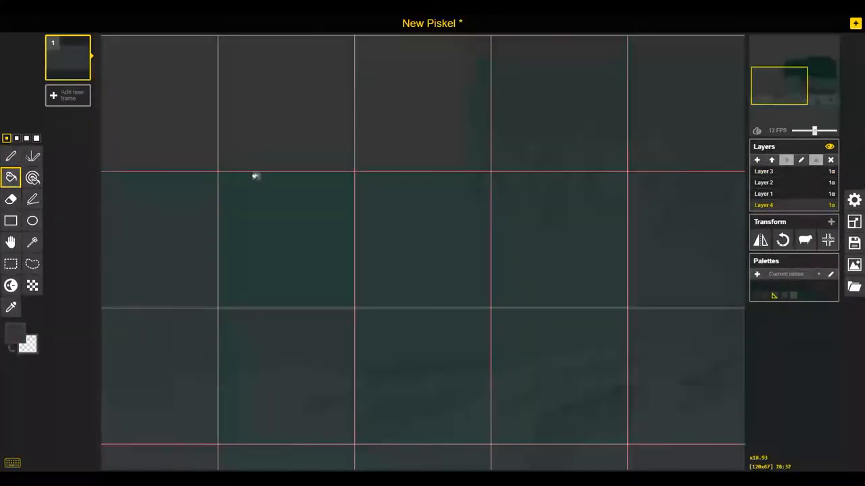
Step: Fill Layer 4 with a muted dark grey-green background colour
click(16, 332)
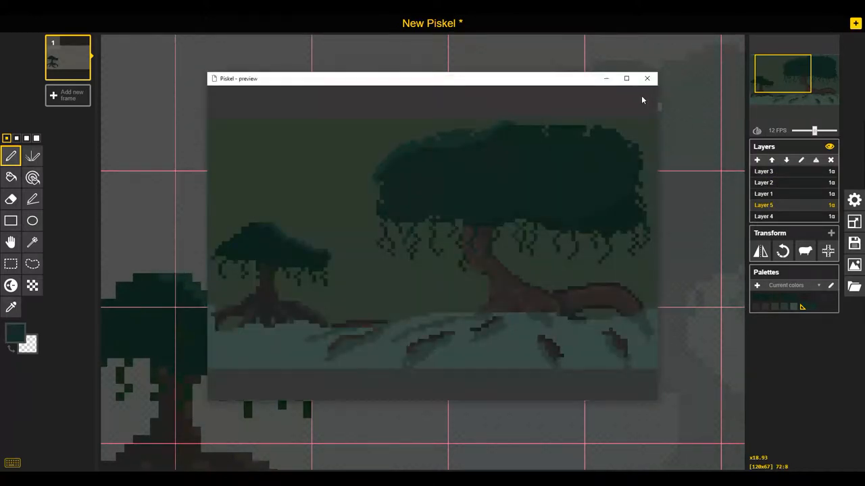
Step: Check the small left-hand mangrove in the preview popup and close it
click(646, 78)
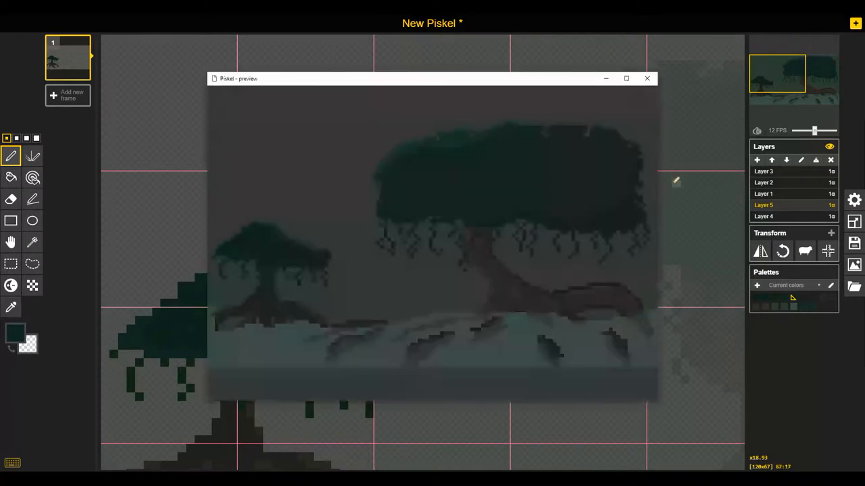
click(646, 78)
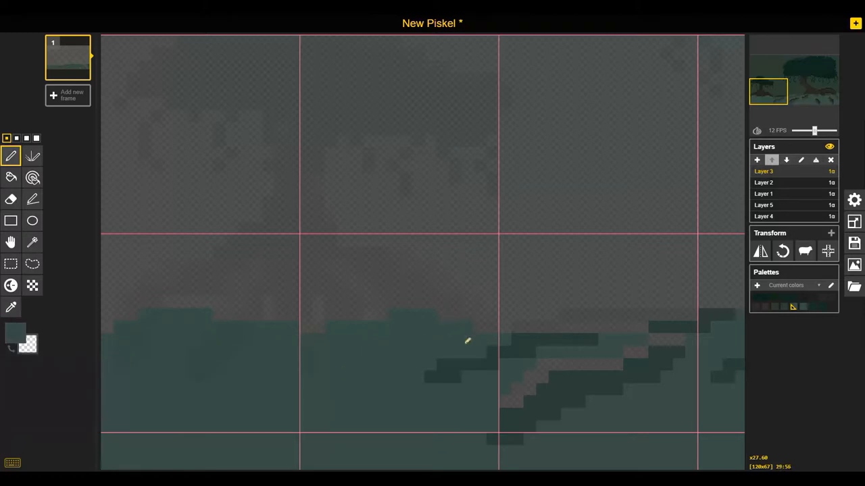
click(827, 45)
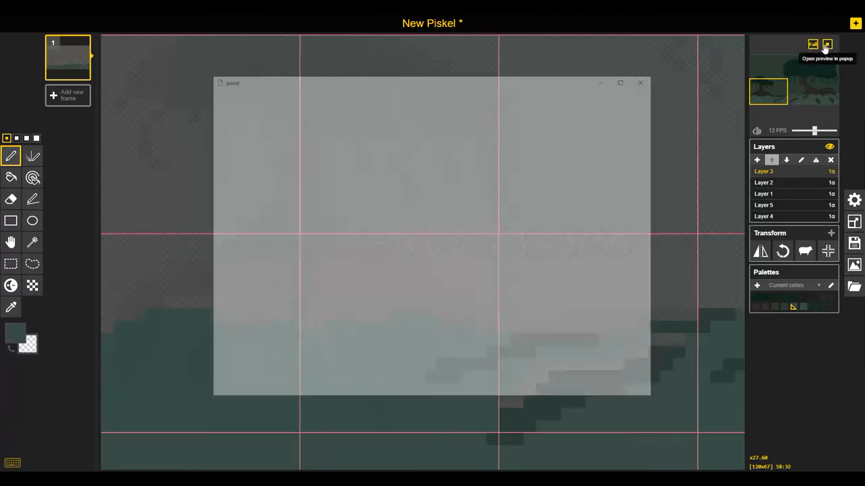
click(827, 44)
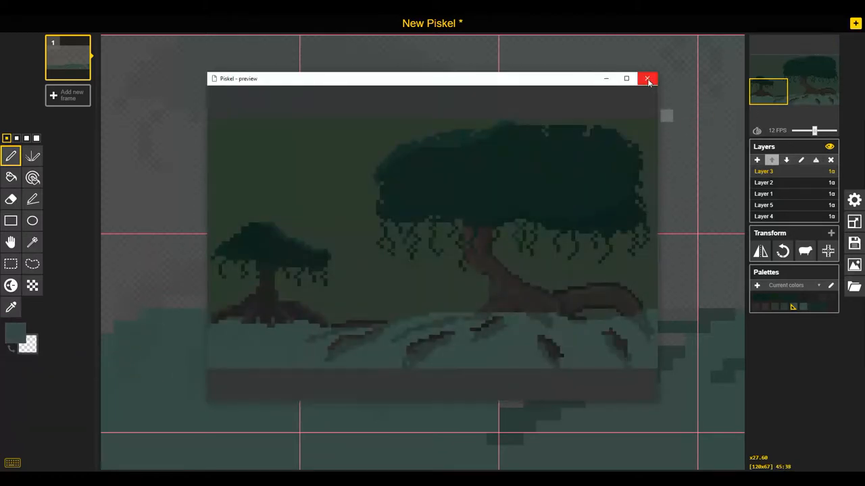
click(647, 79)
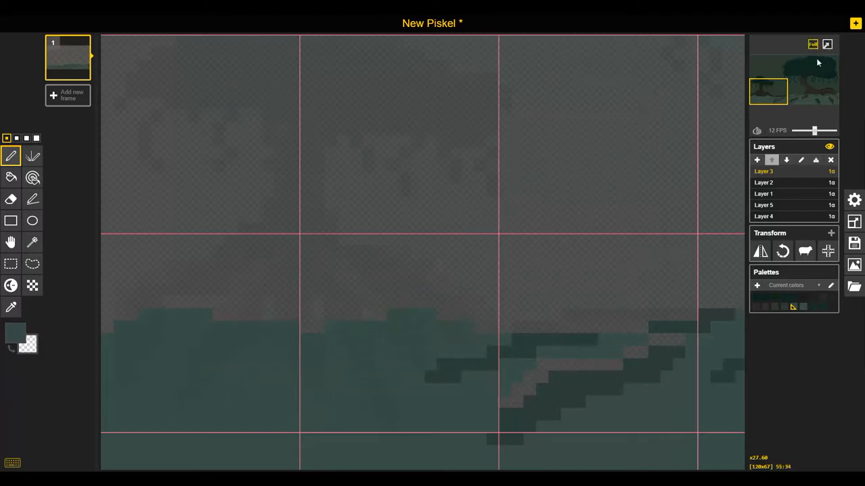